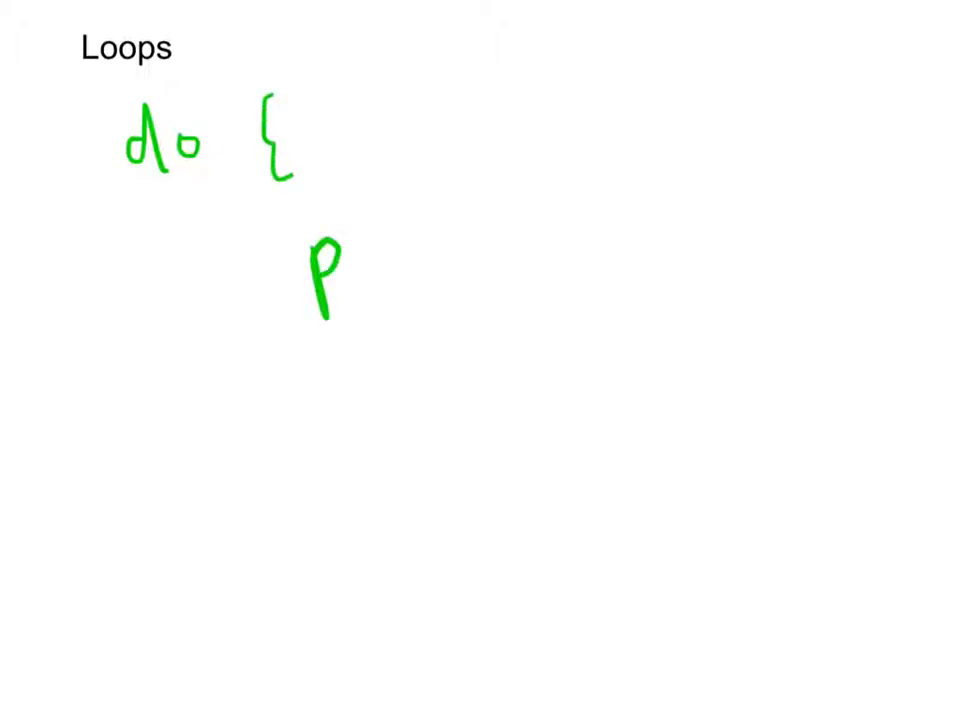
text(print "Hi")
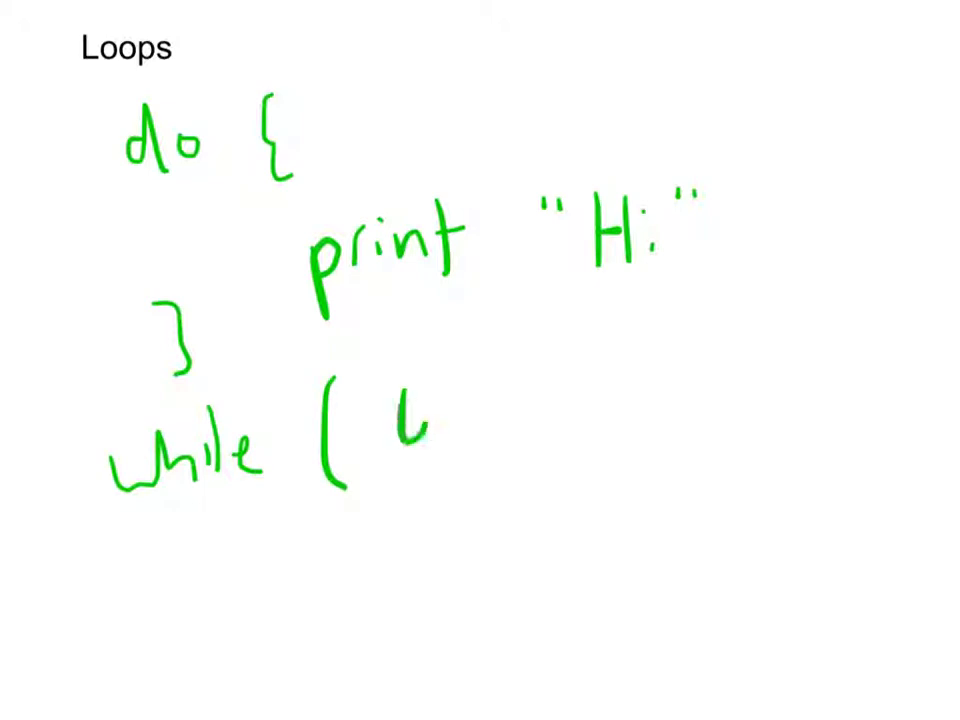